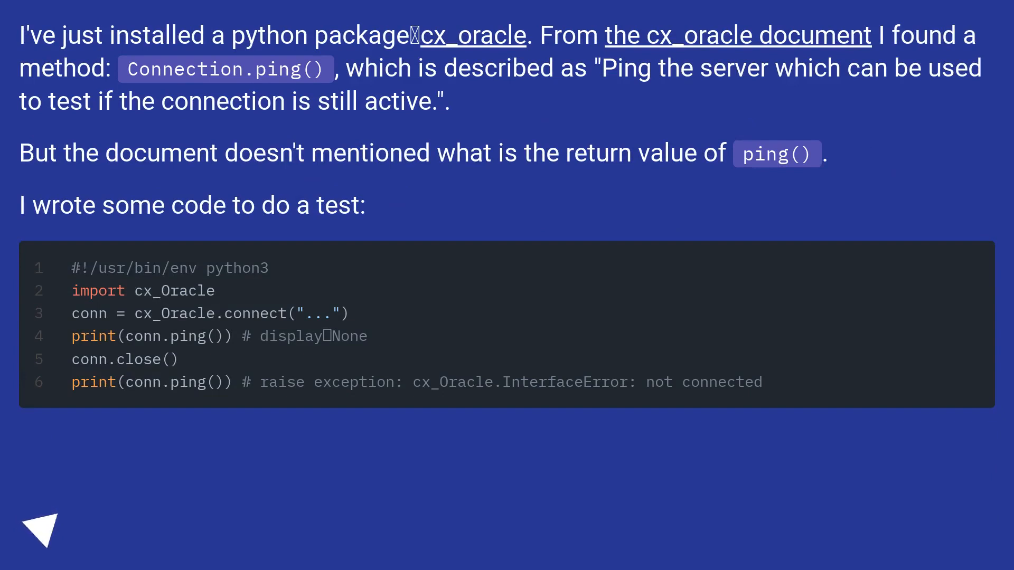
- Advance through the answer slides to the one linking the cx_Oracle .ping() source code
left_click(43, 527)
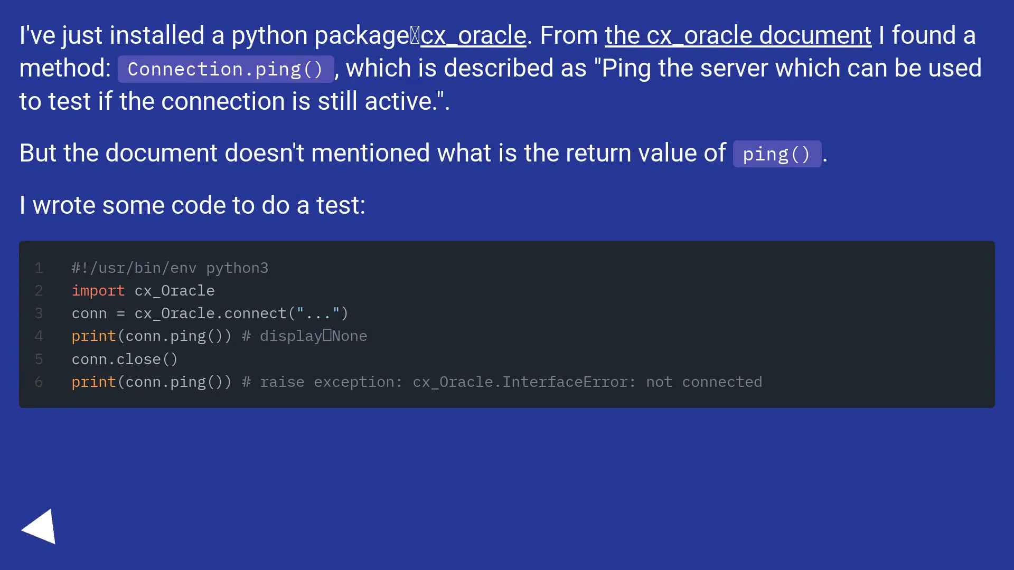
left_click(40, 525)
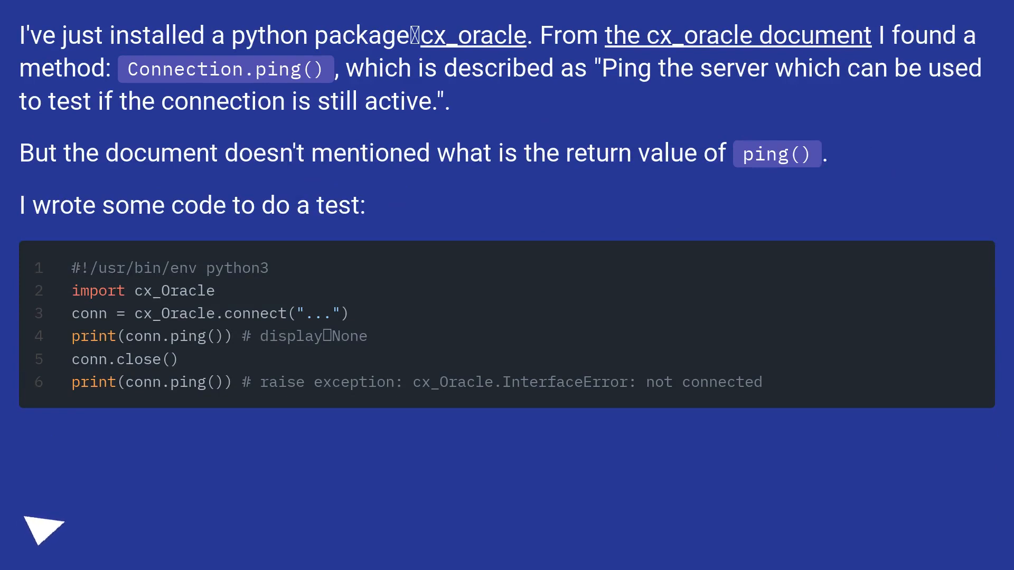
left_click(42, 529)
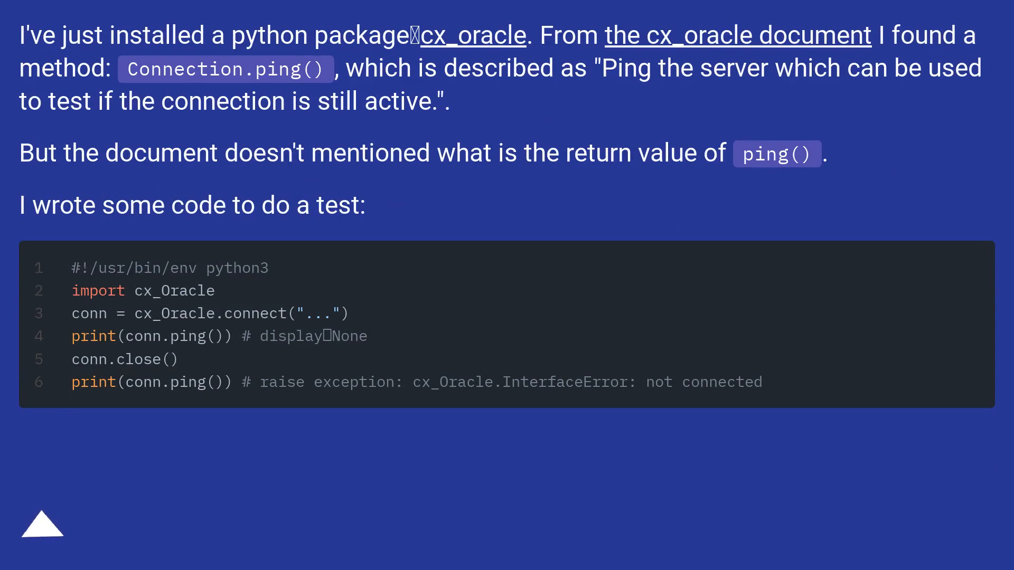
left_click(42, 522)
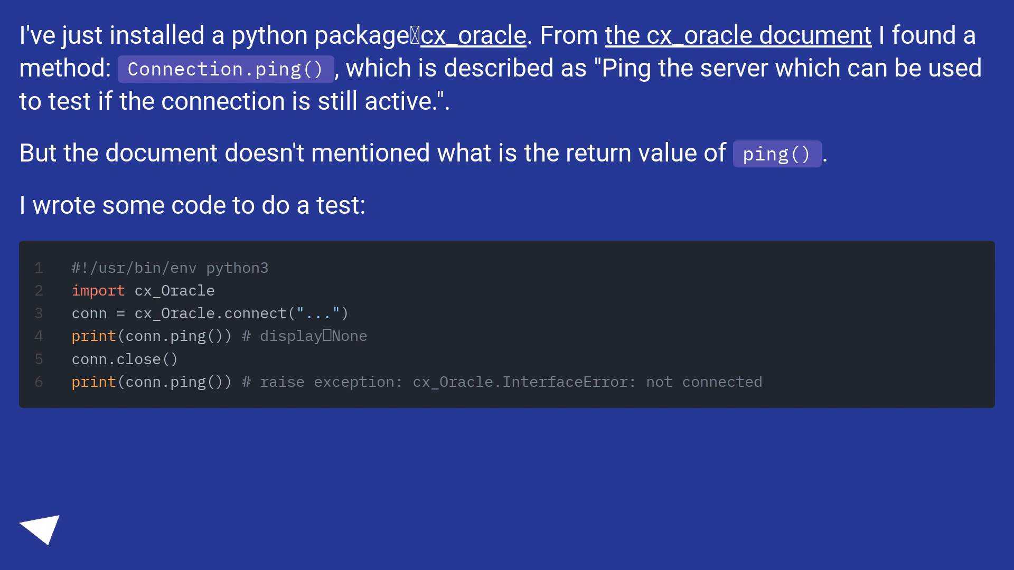
left_click(40, 528)
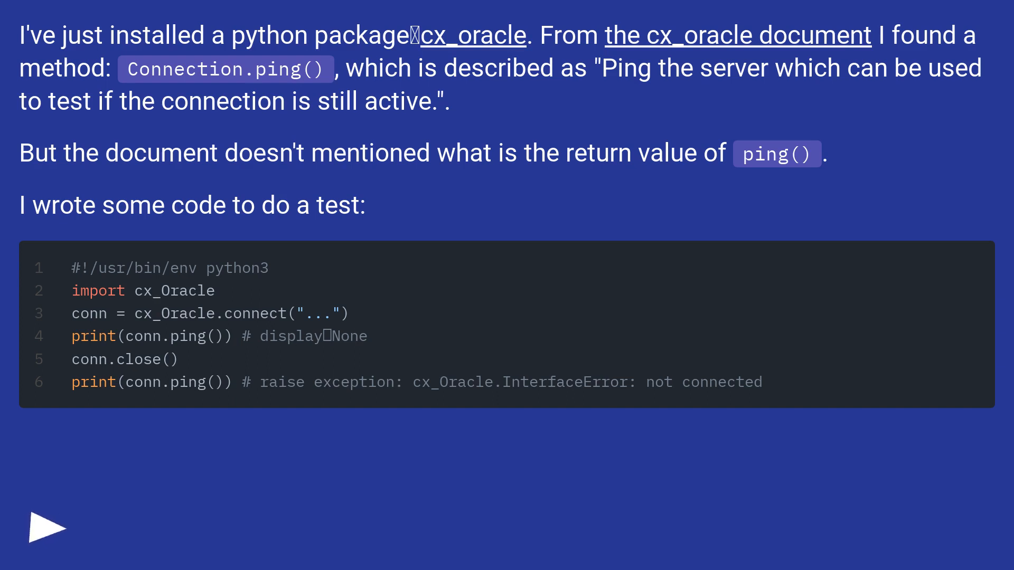
left_click(46, 527)
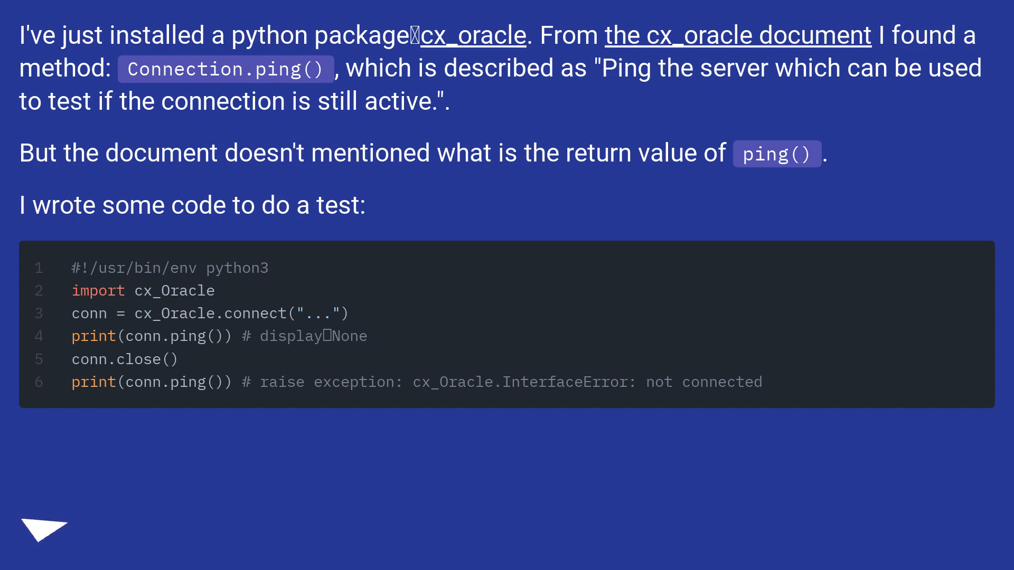
left_click(44, 529)
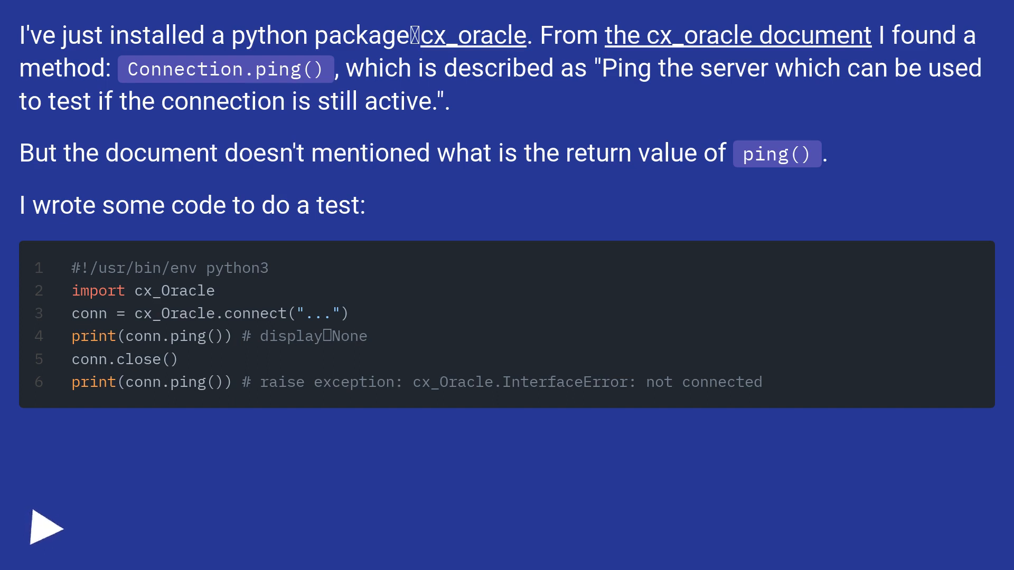
left_click(47, 528)
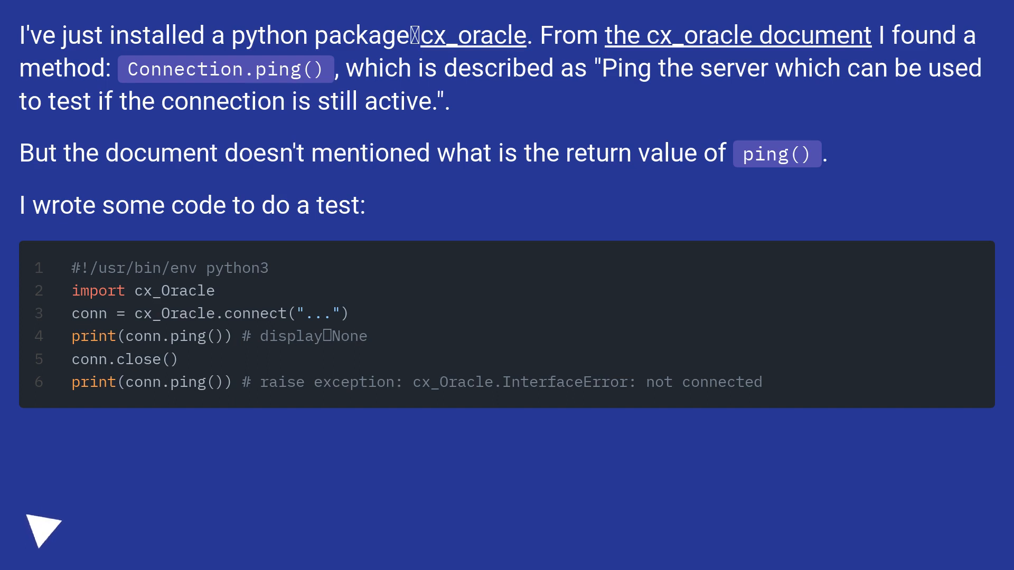
left_click(43, 531)
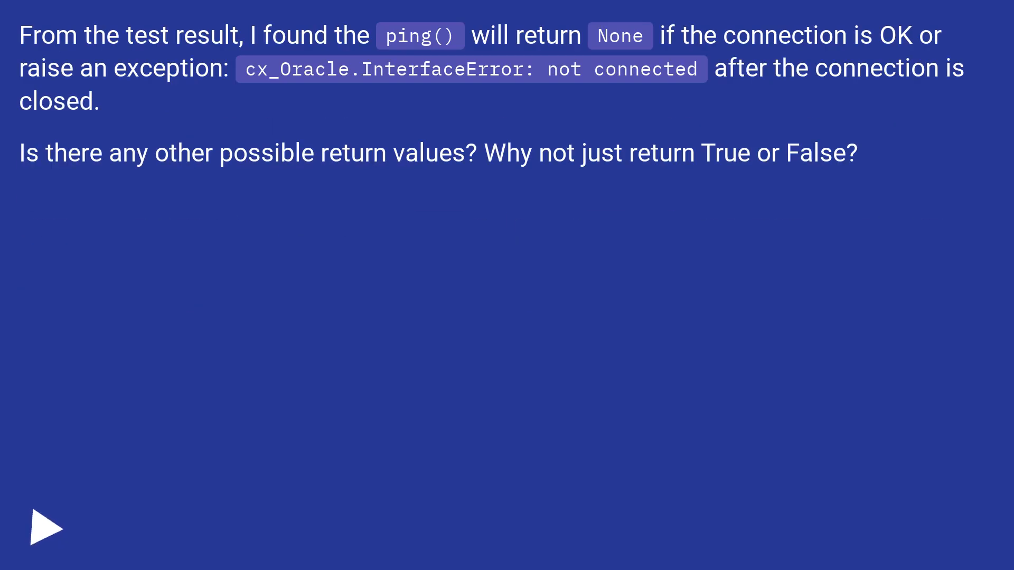
left_click(45, 528)
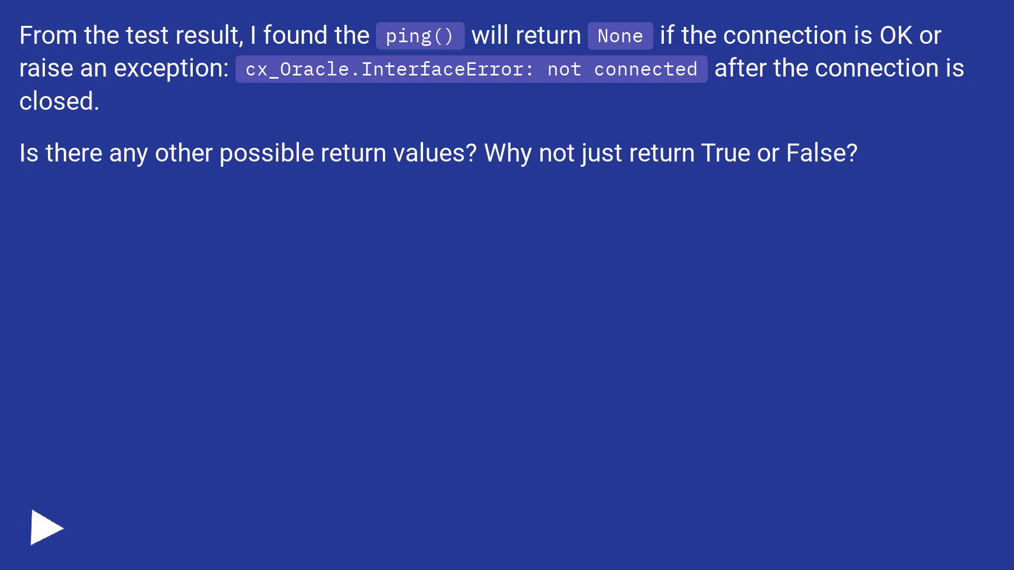
left_click(45, 528)
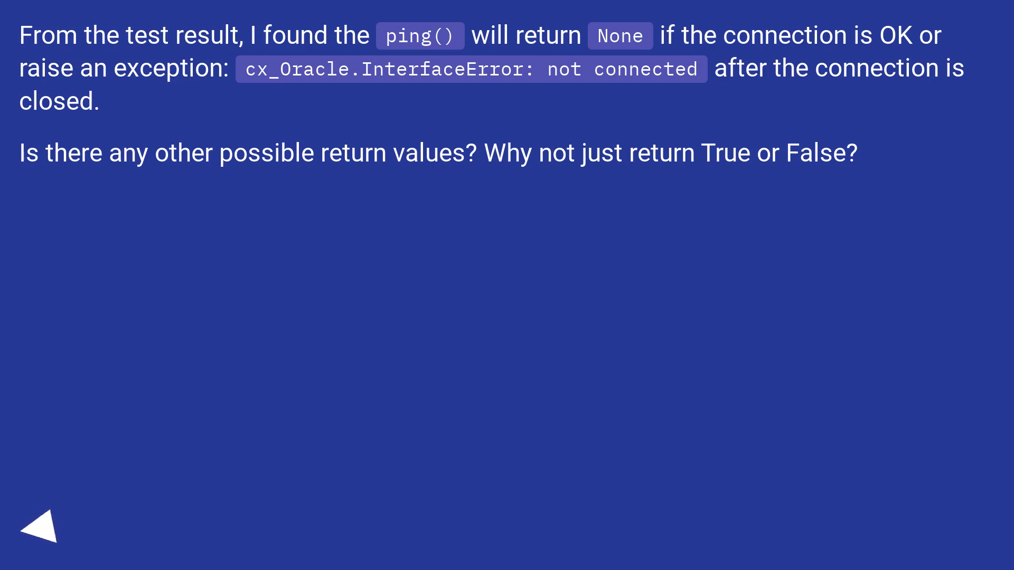
left_click(43, 532)
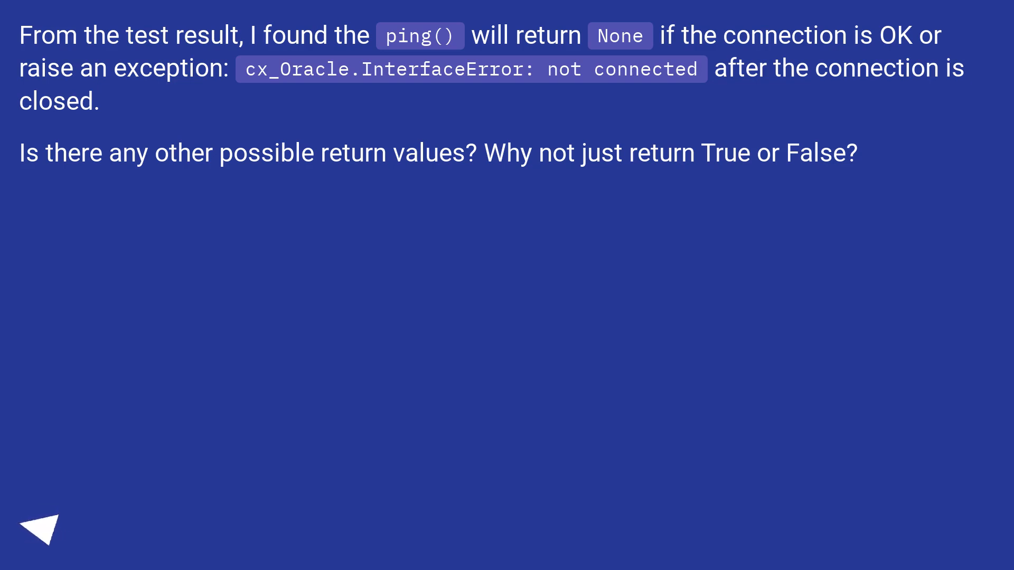
left_click(41, 528)
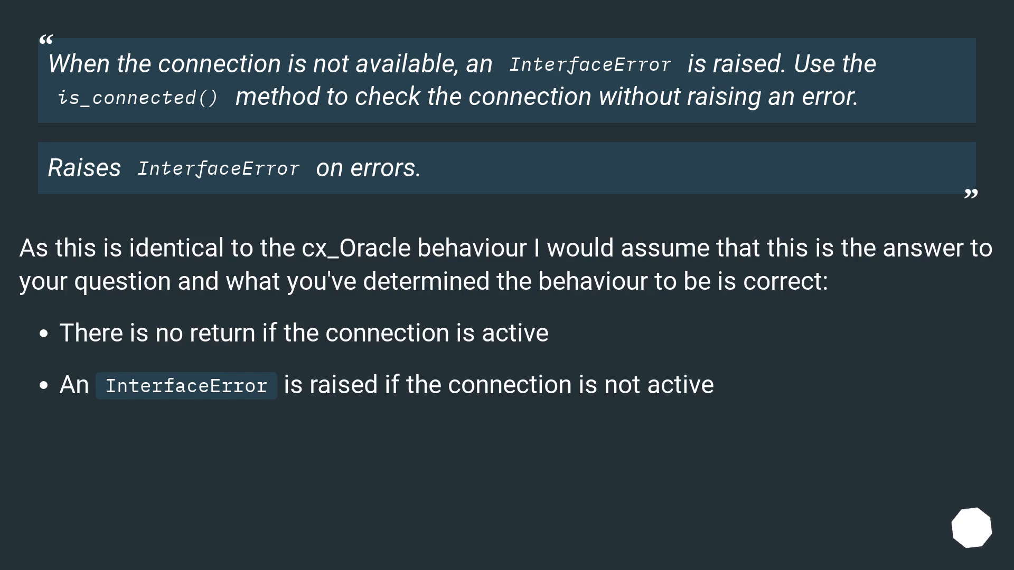
scroll("down", 3)
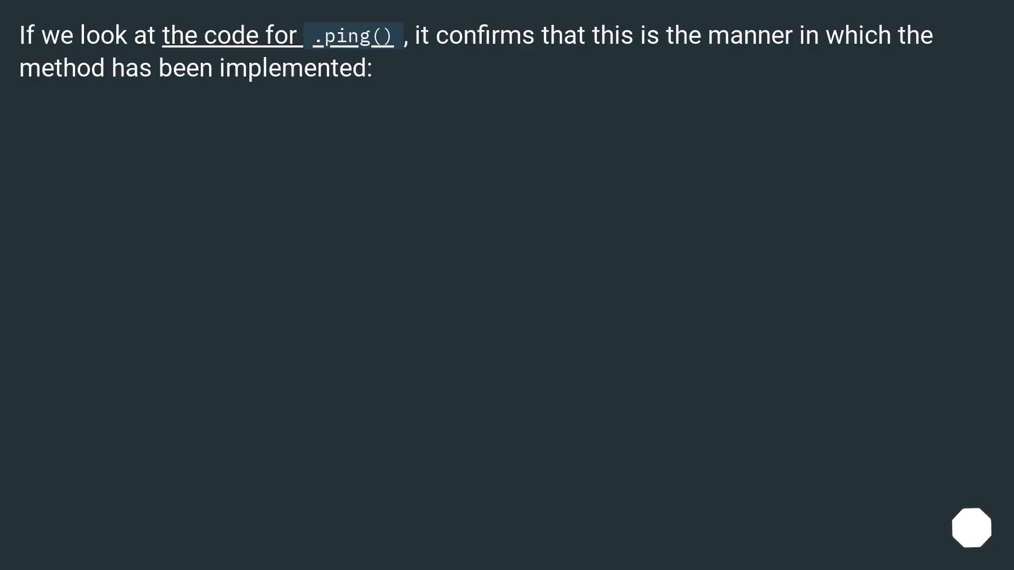